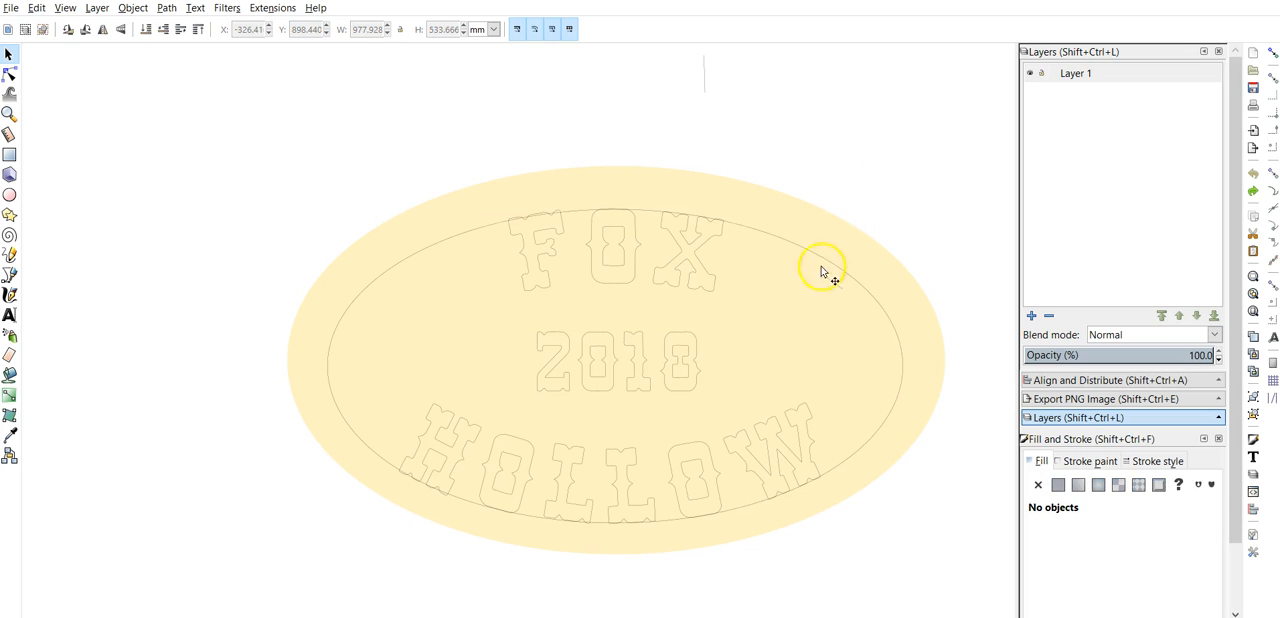
mouse_move(784, 242)
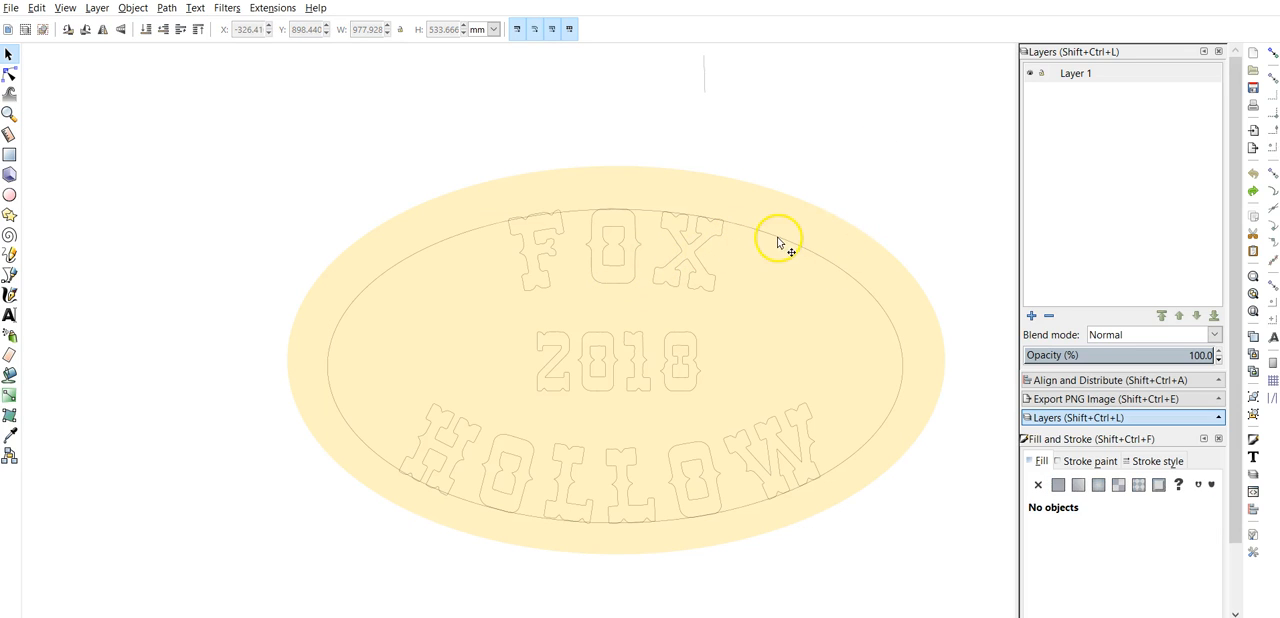
mouse_move(544, 252)
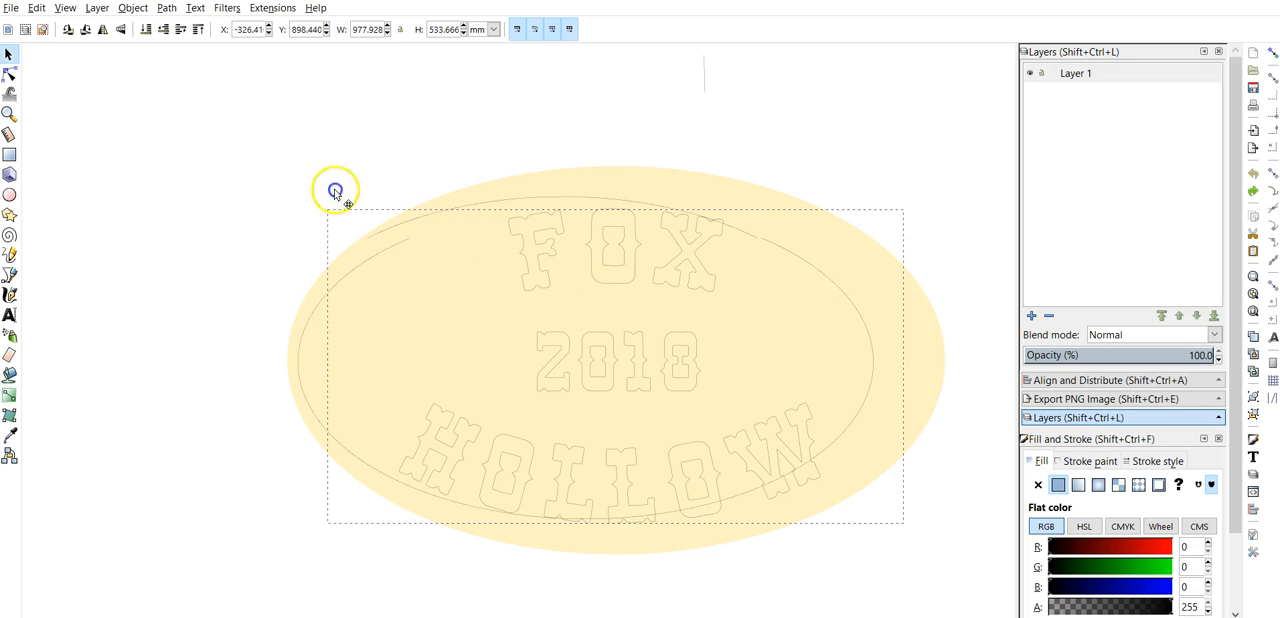
Drag the inner oval outline up-left, off the centre of the cream oval.
drag(336, 190, 420, 300)
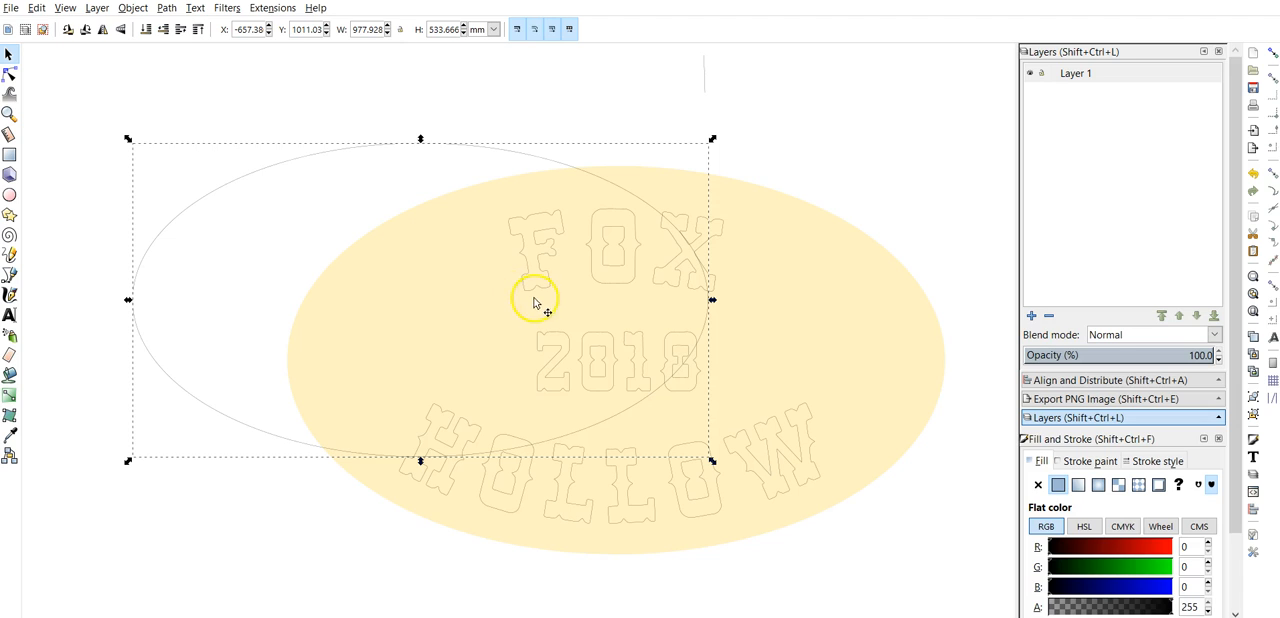
mouse_move(28, 208)
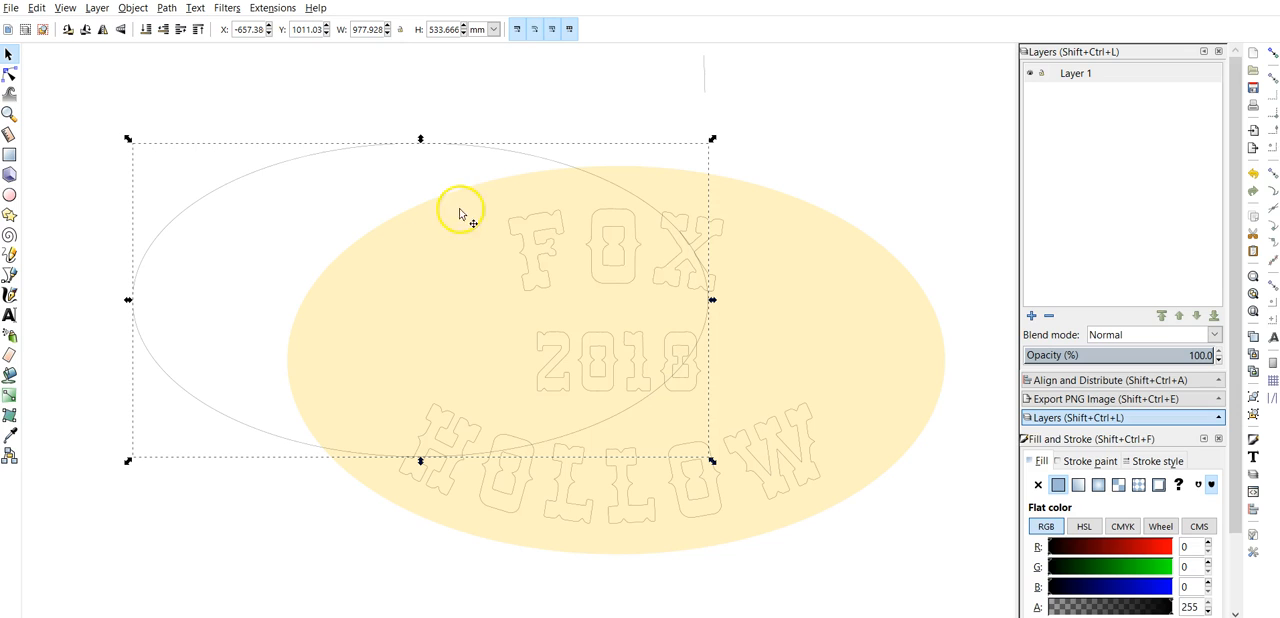
mouse_move(508, 244)
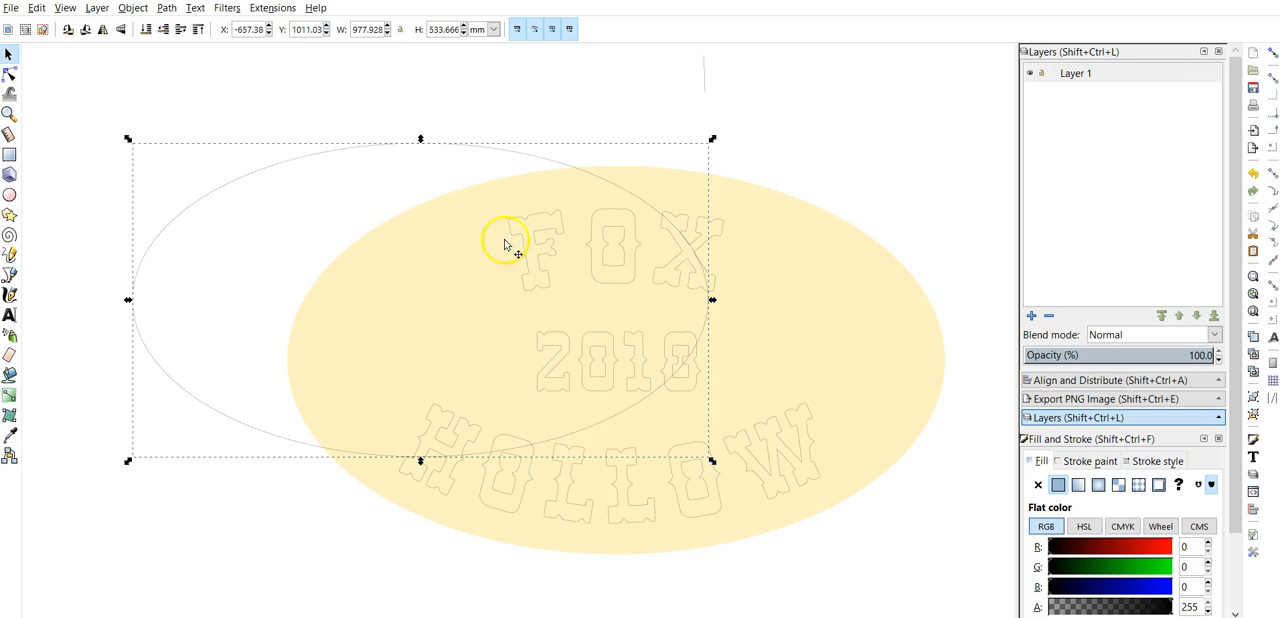
mouse_move(300, 210)
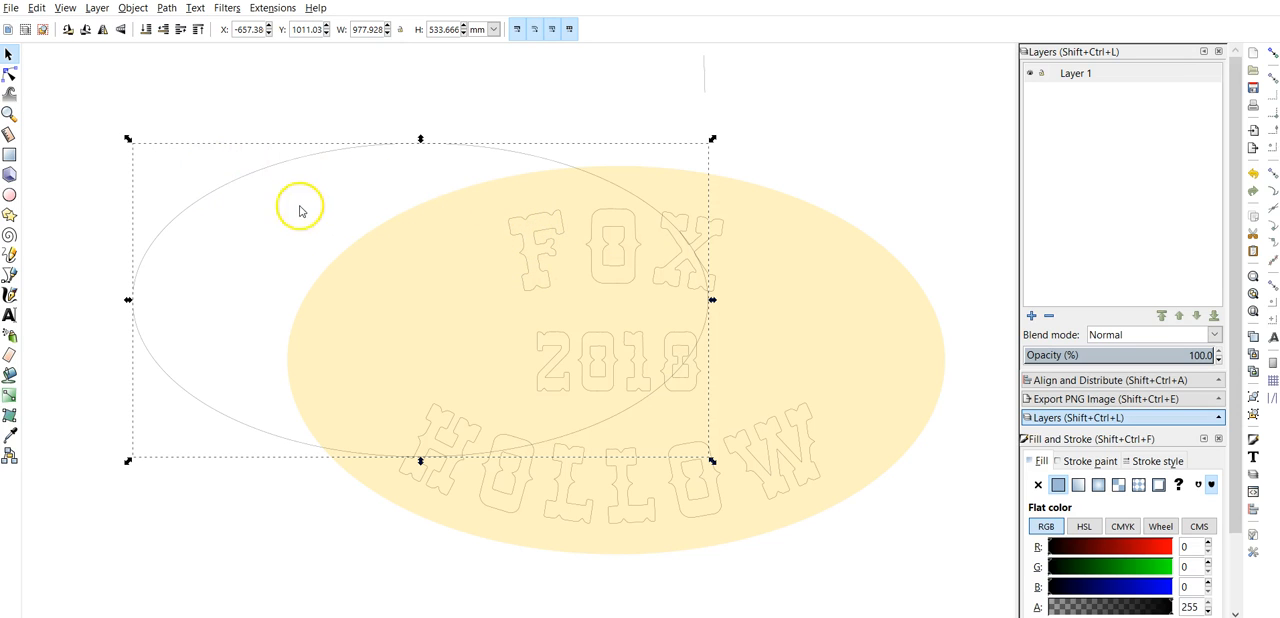
mouse_move(338, 200)
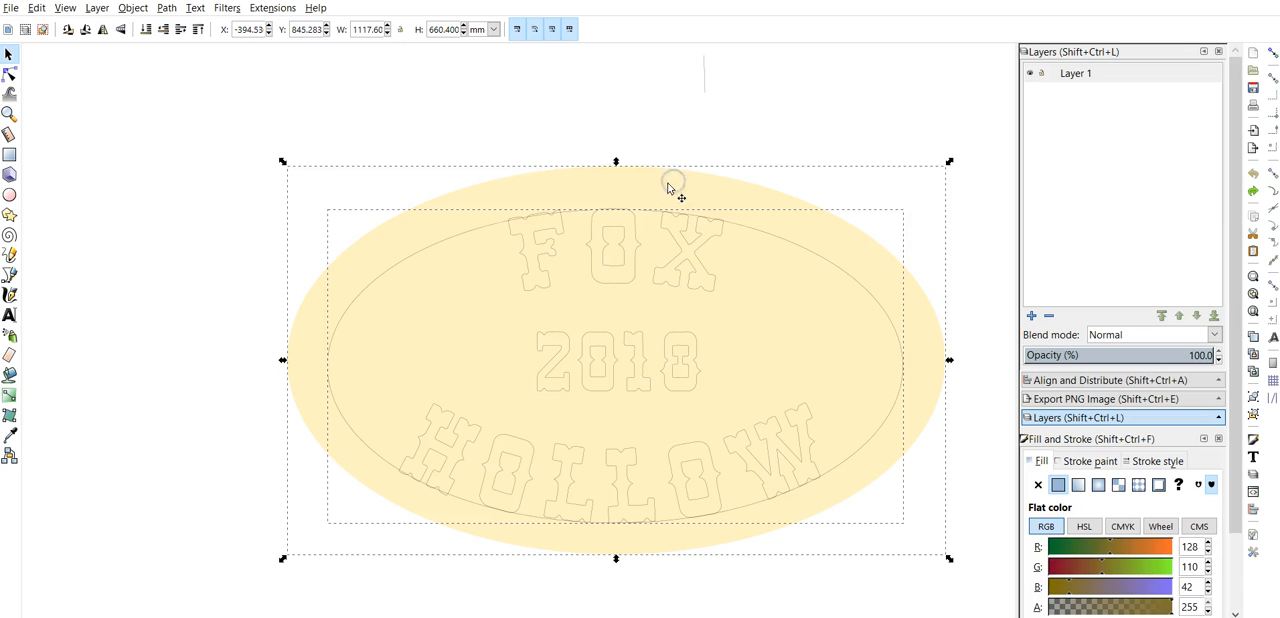
mouse_move(408, 284)
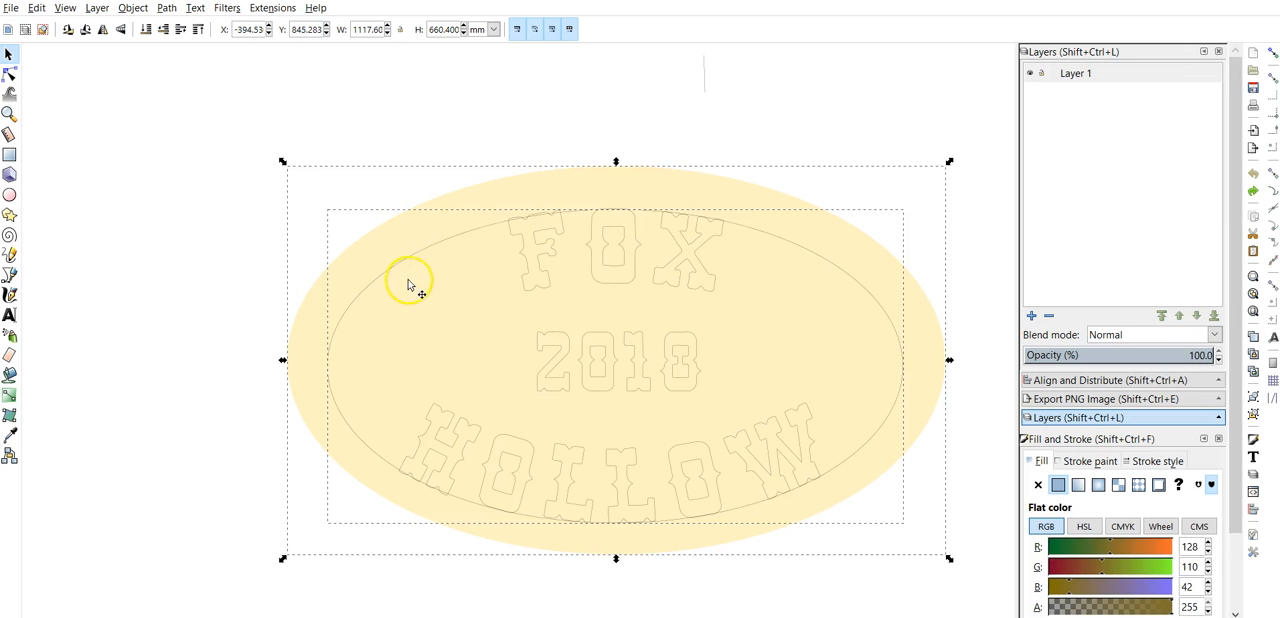
mouse_move(422, 252)
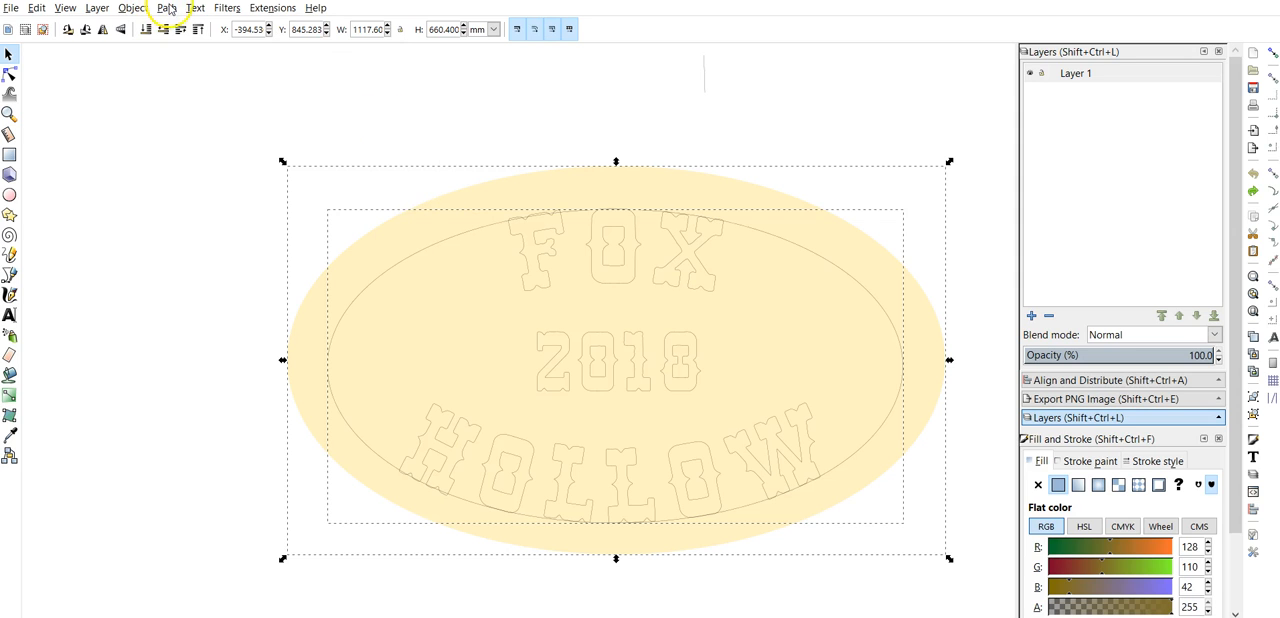
Apply Path > Difference to subtract the centred inner oval from the cream oval.
click(166, 8)
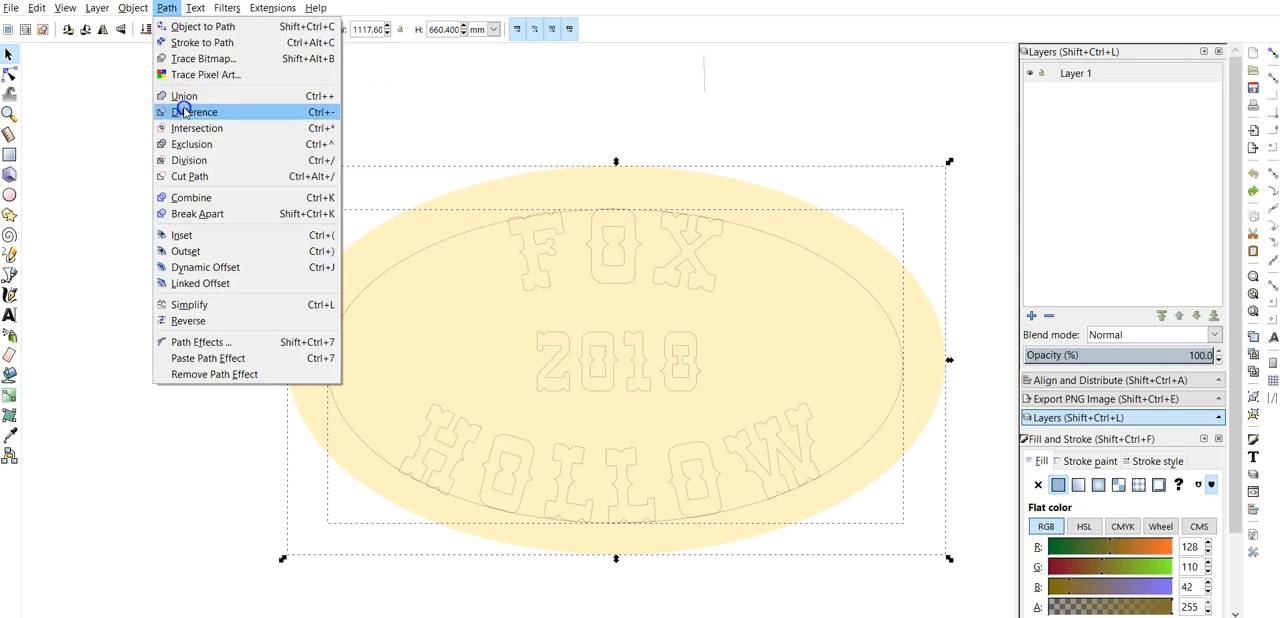
click(192, 112)
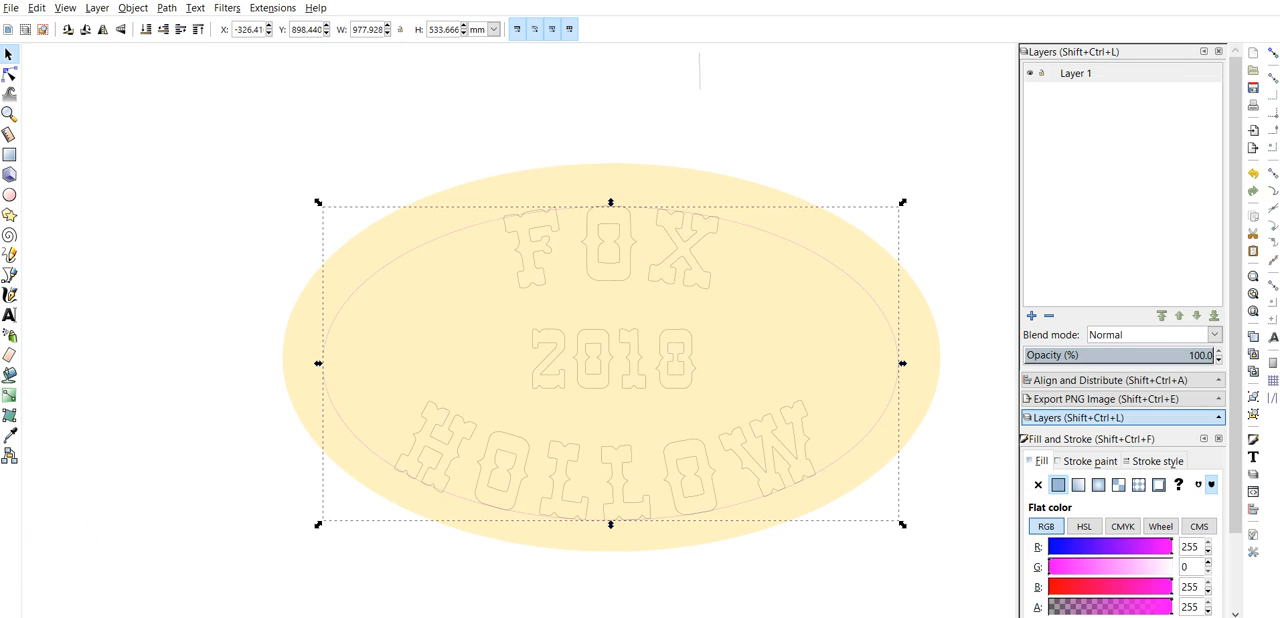
mouse_move(822, 224)
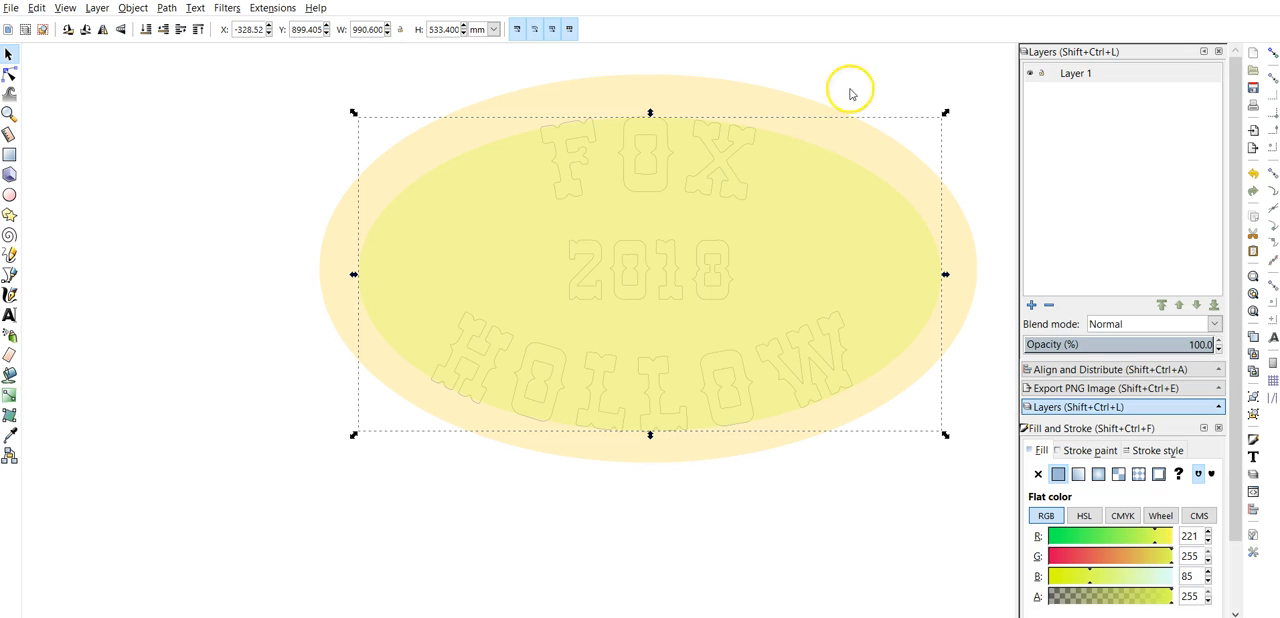
mouse_move(744, 104)
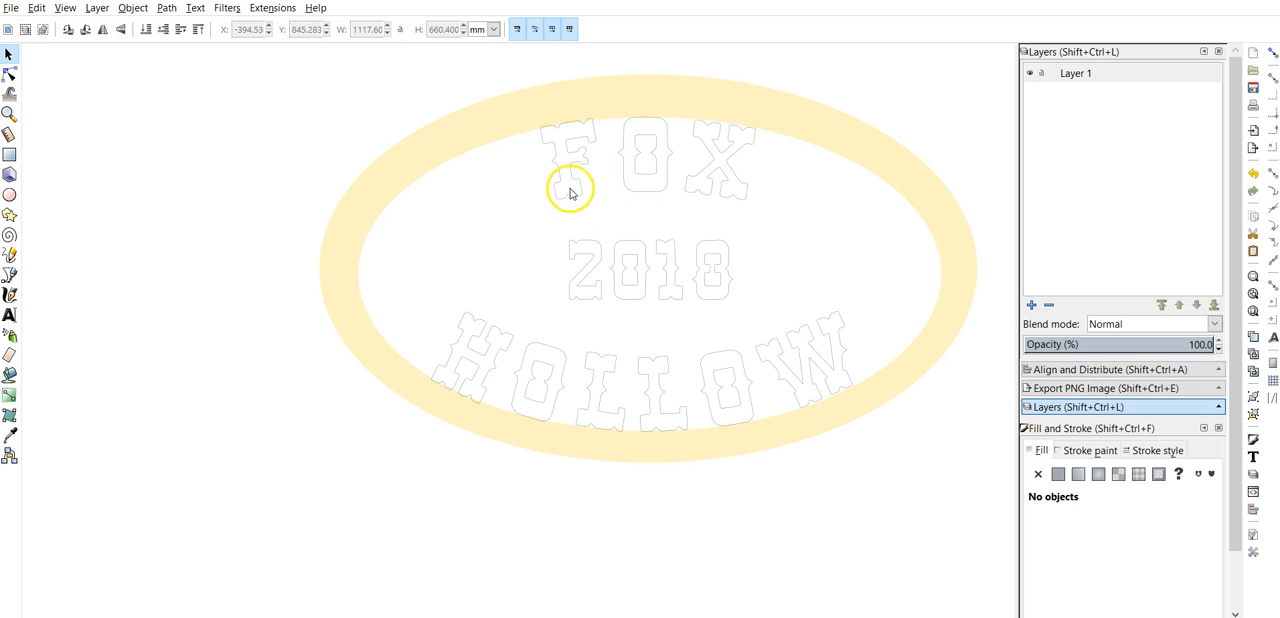
click(568, 190)
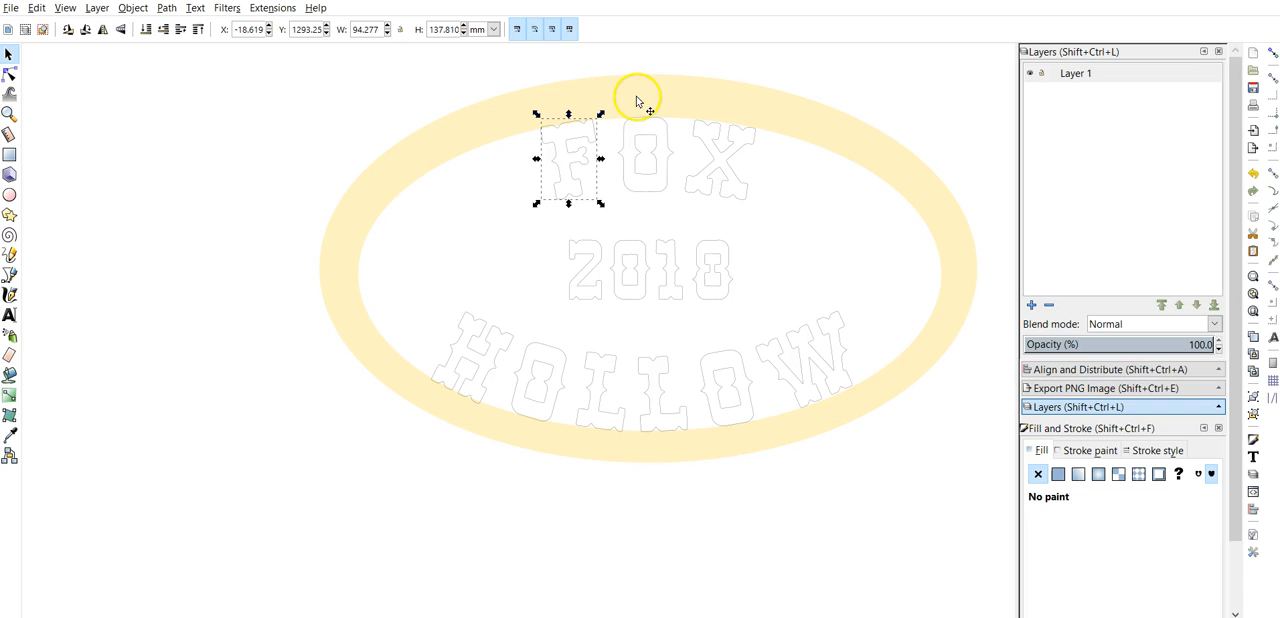
key(ctrl+a)
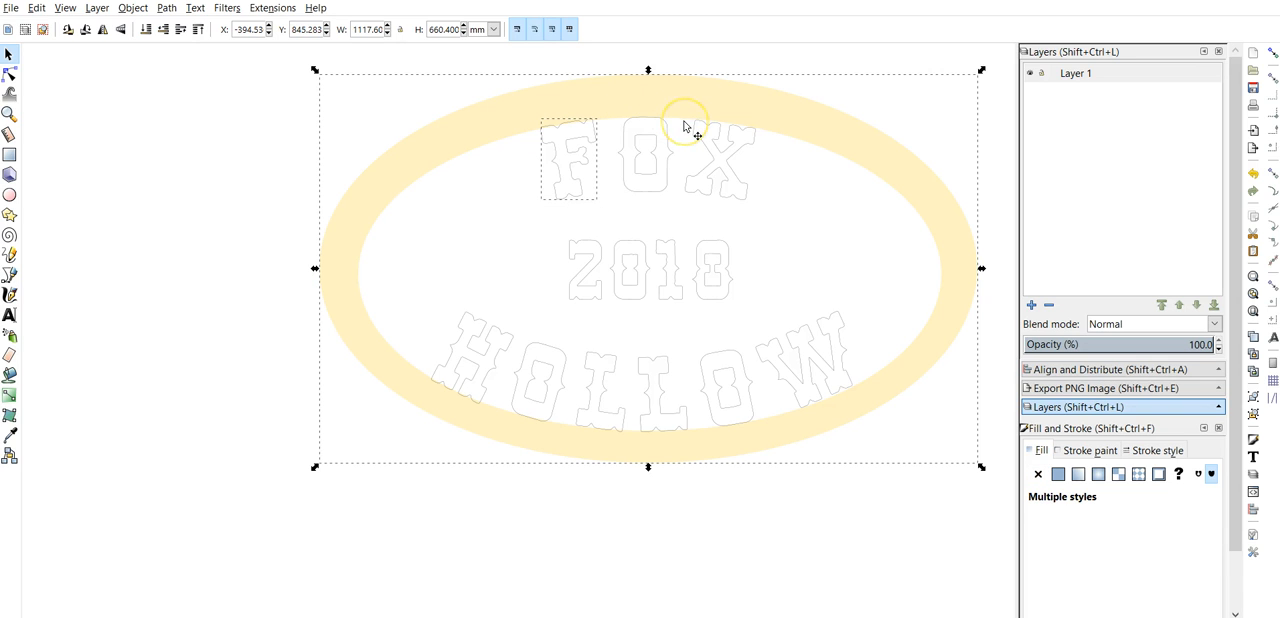
click(1058, 474)
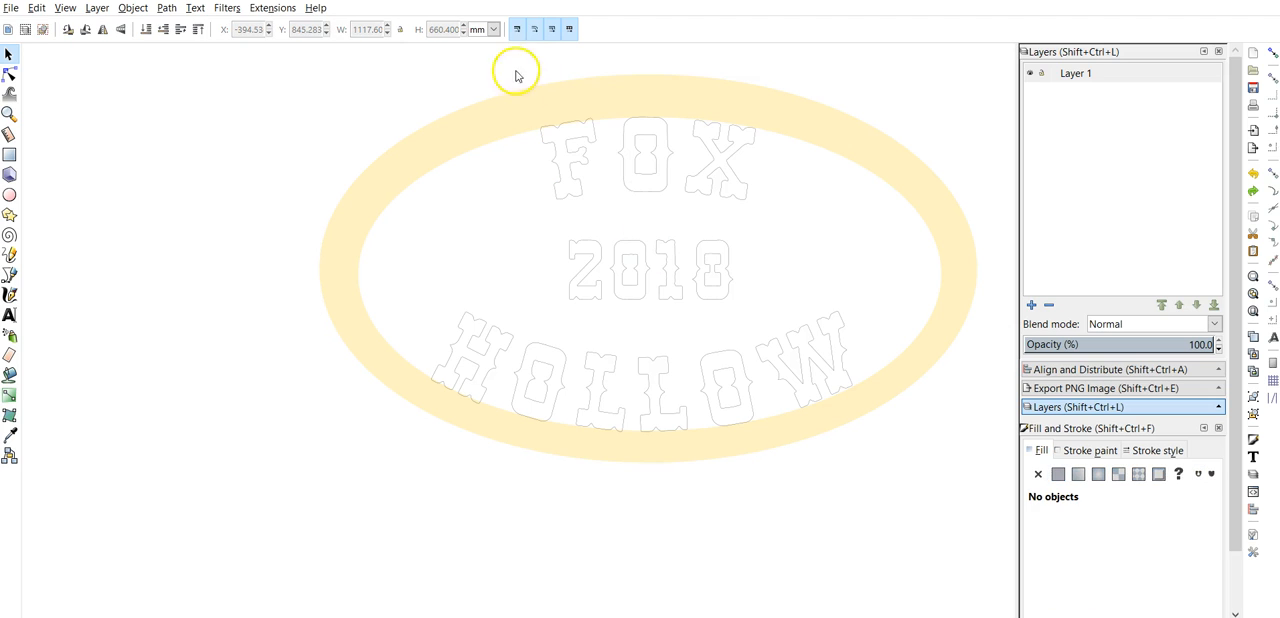
mouse_move(484, 300)
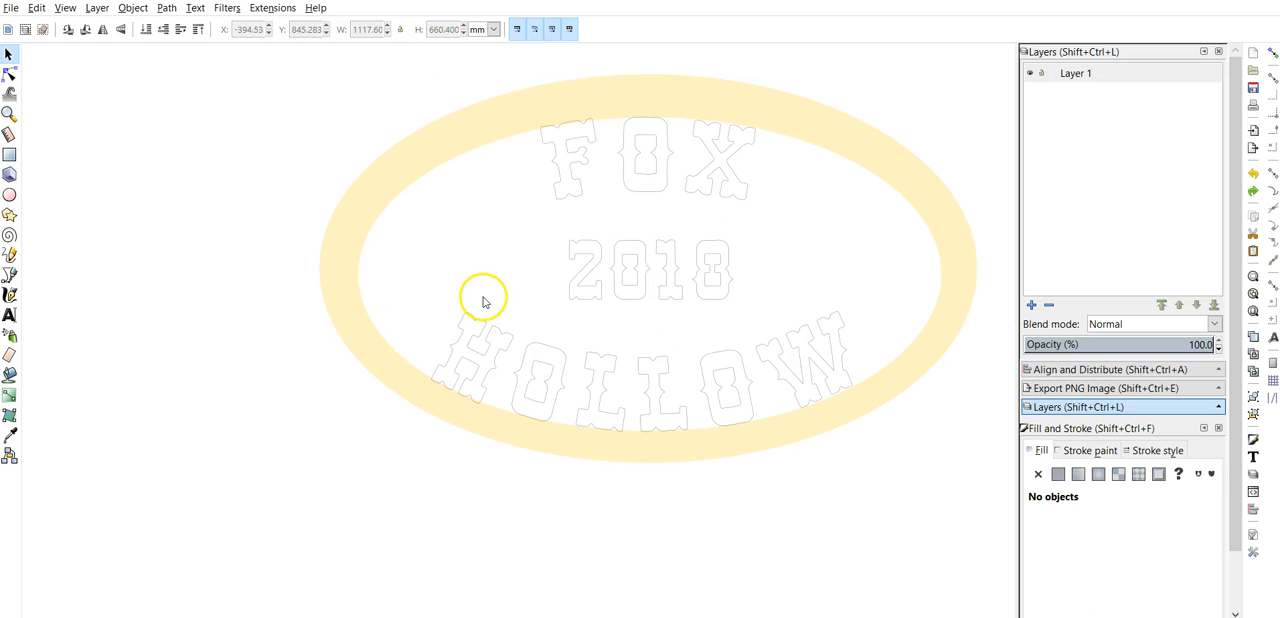
mouse_move(504, 184)
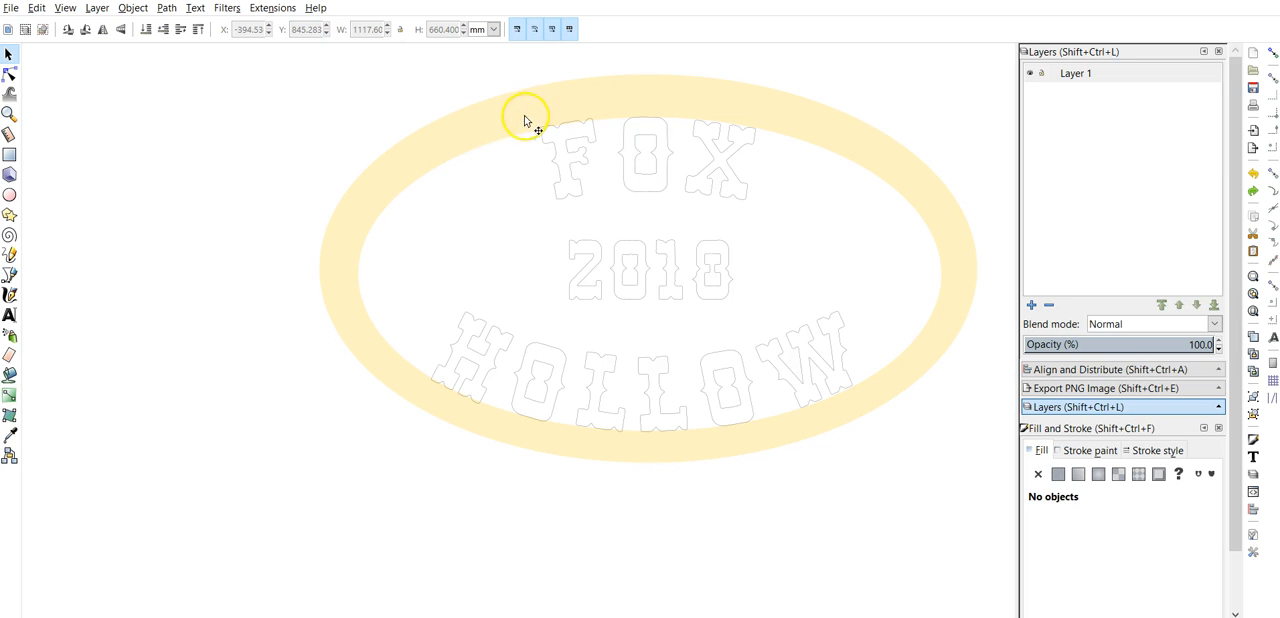
mouse_move(490, 316)
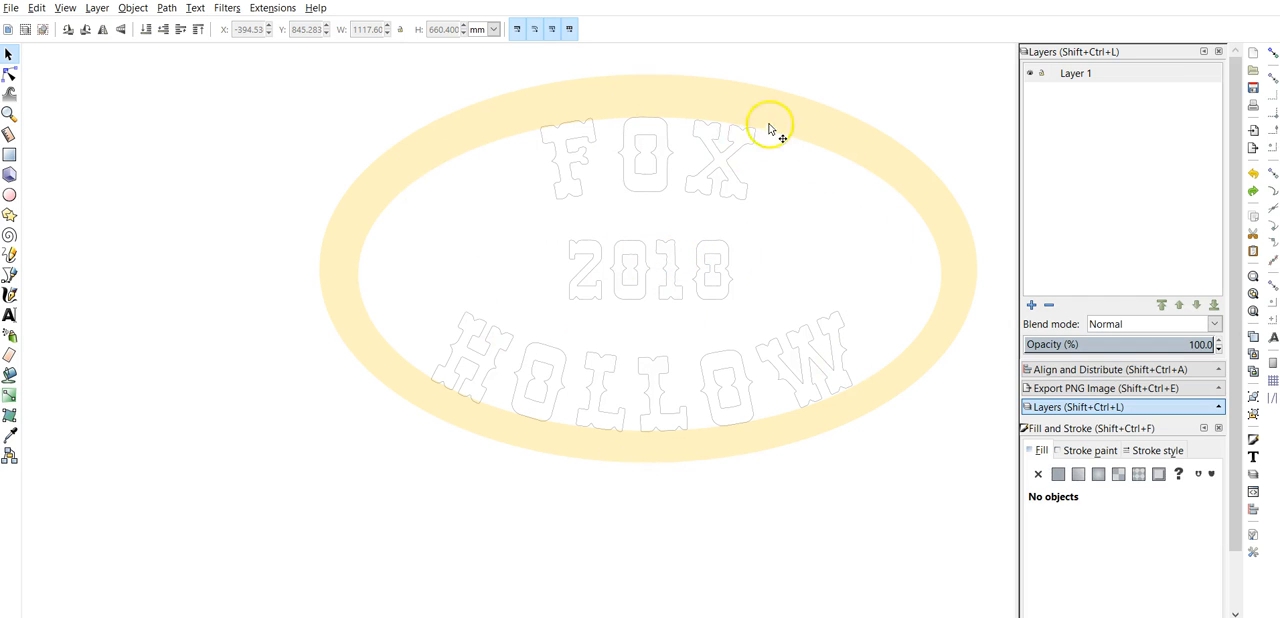
mouse_move(728, 160)
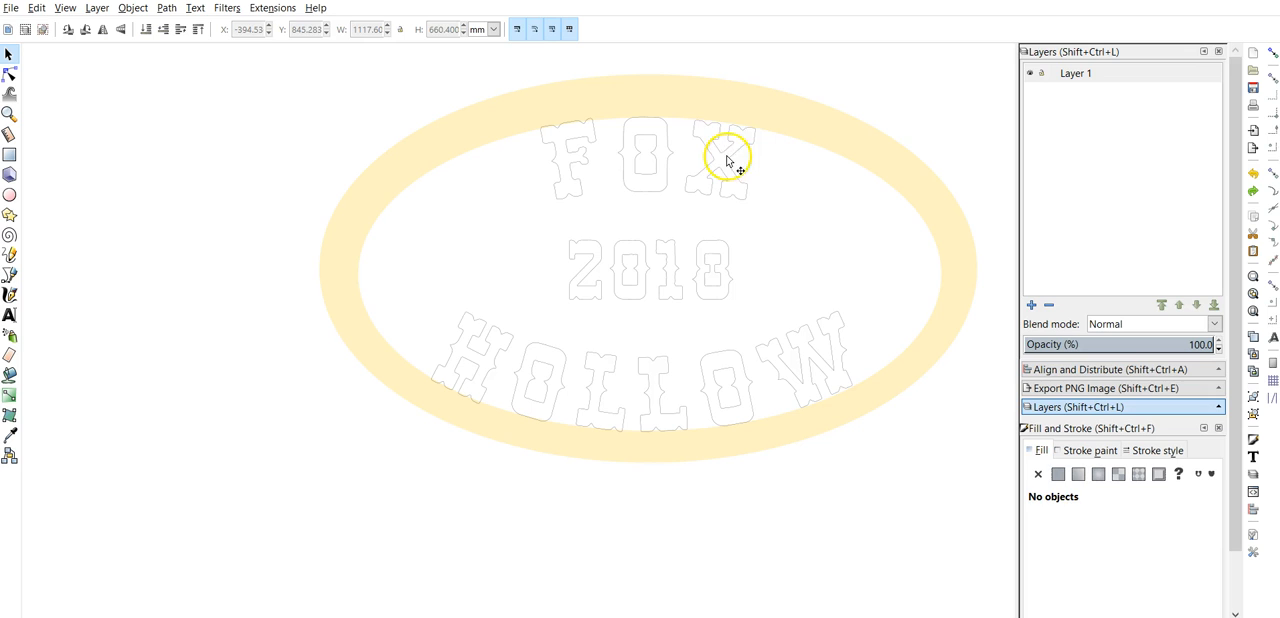
click(728, 156)
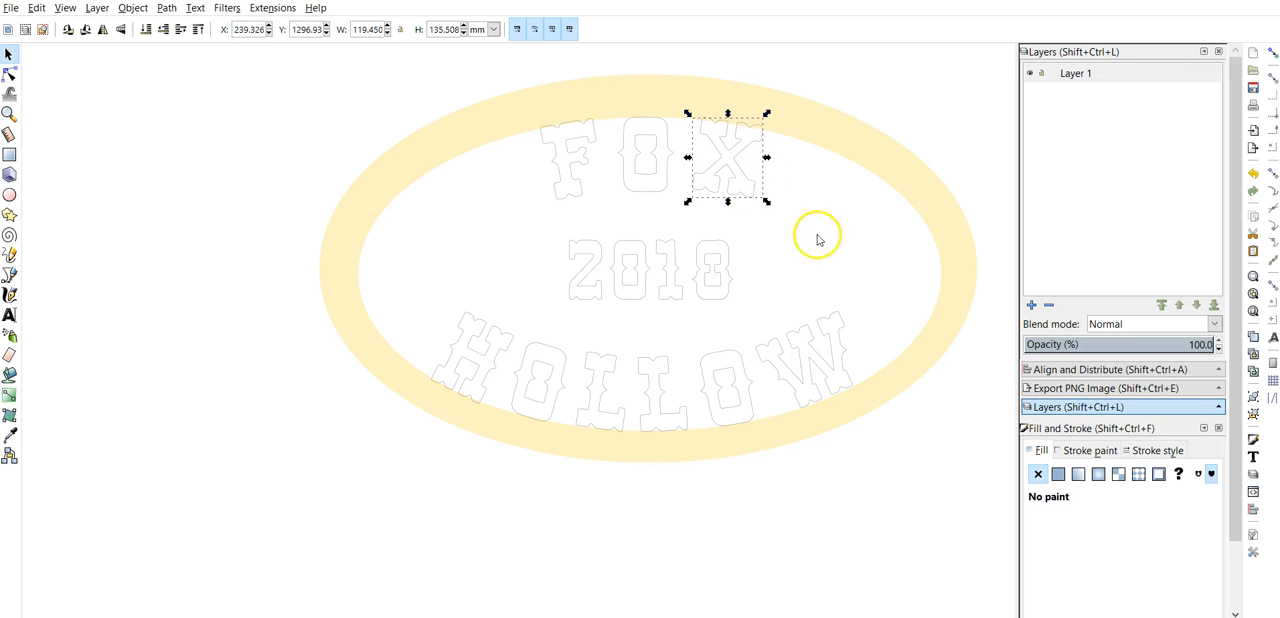
mouse_move(448, 232)
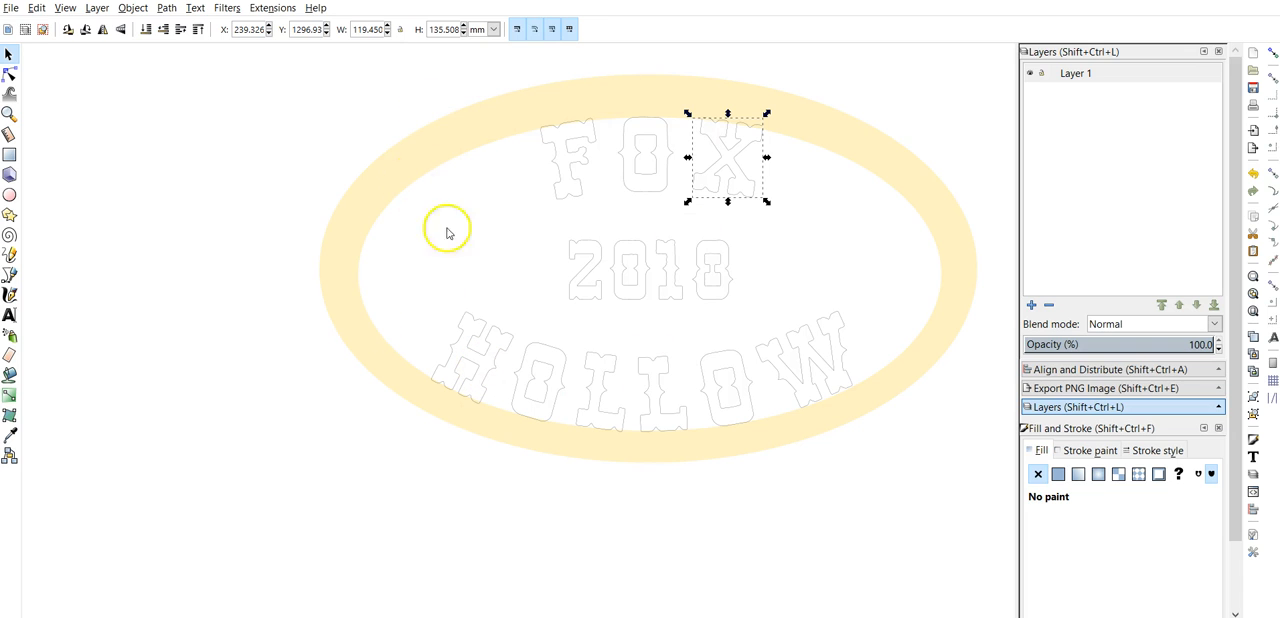
mouse_move(544, 410)
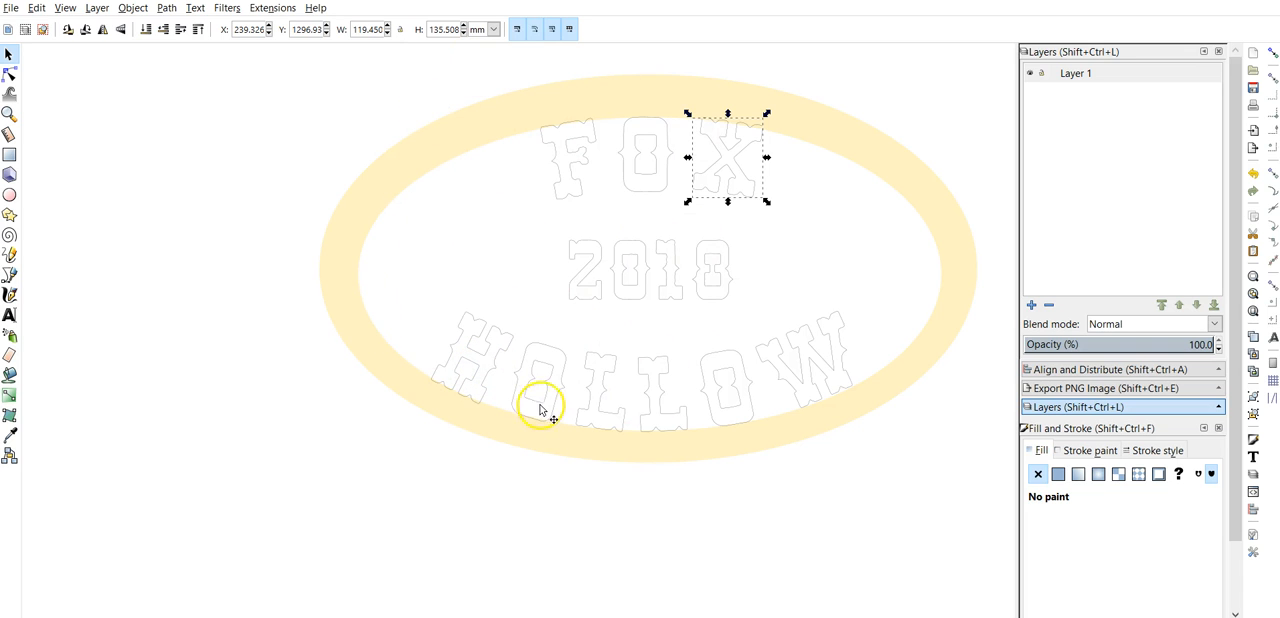
mouse_move(550, 410)
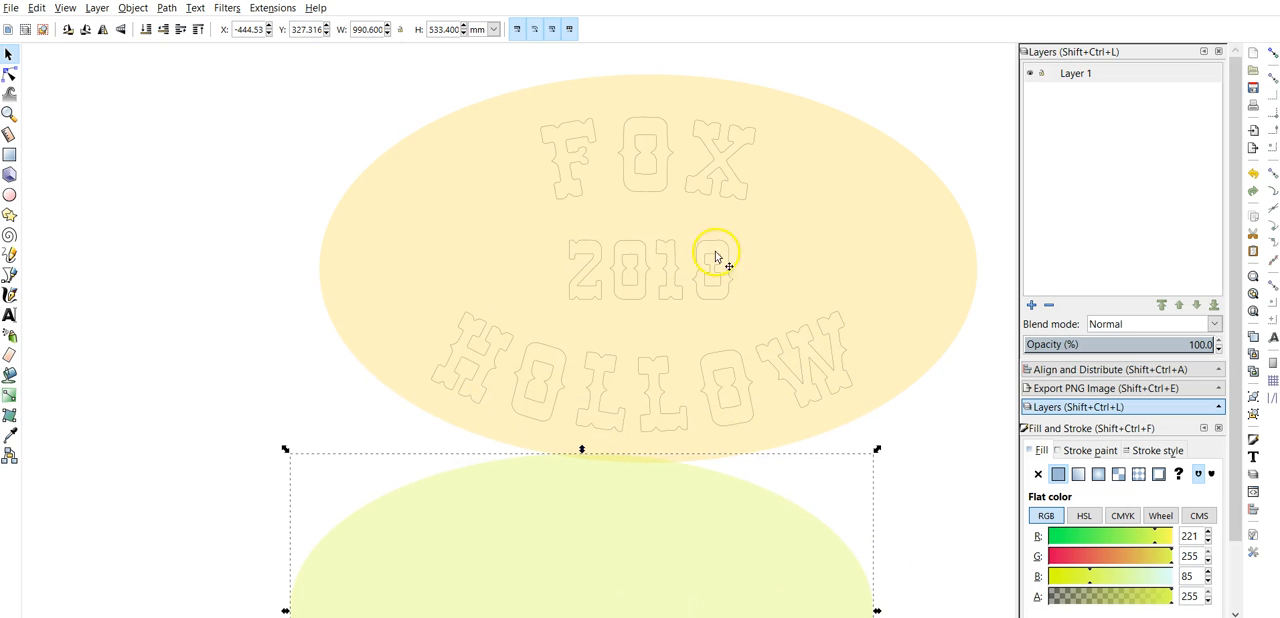
mouse_move(614, 232)
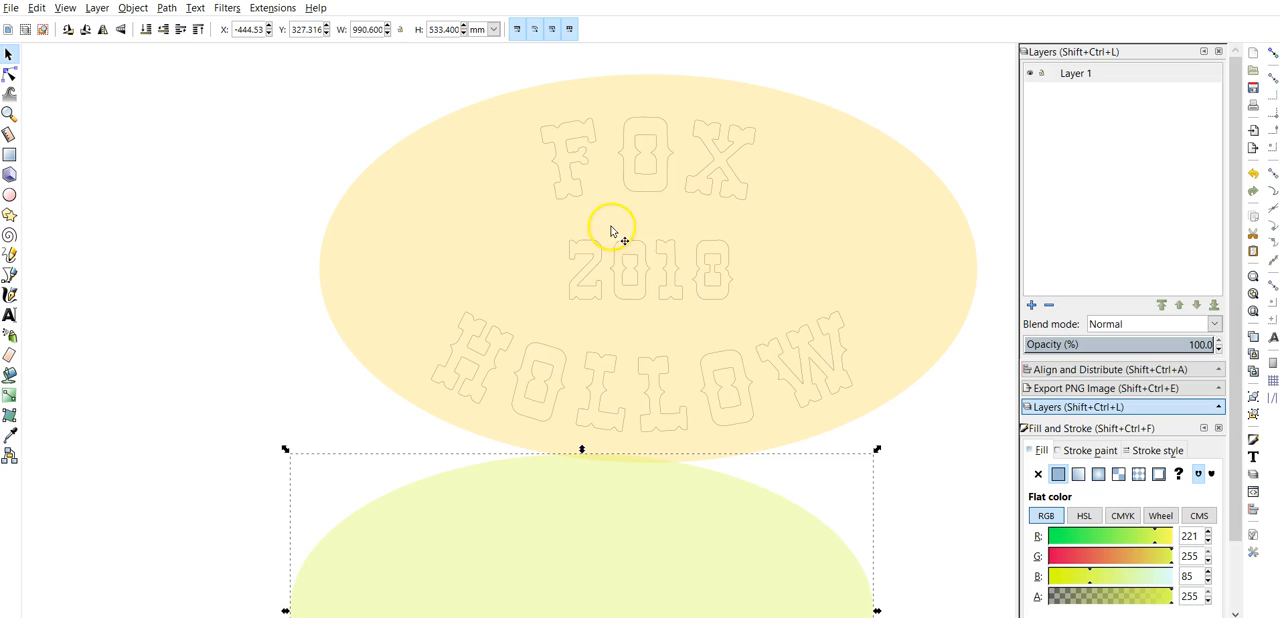
mouse_move(648, 270)
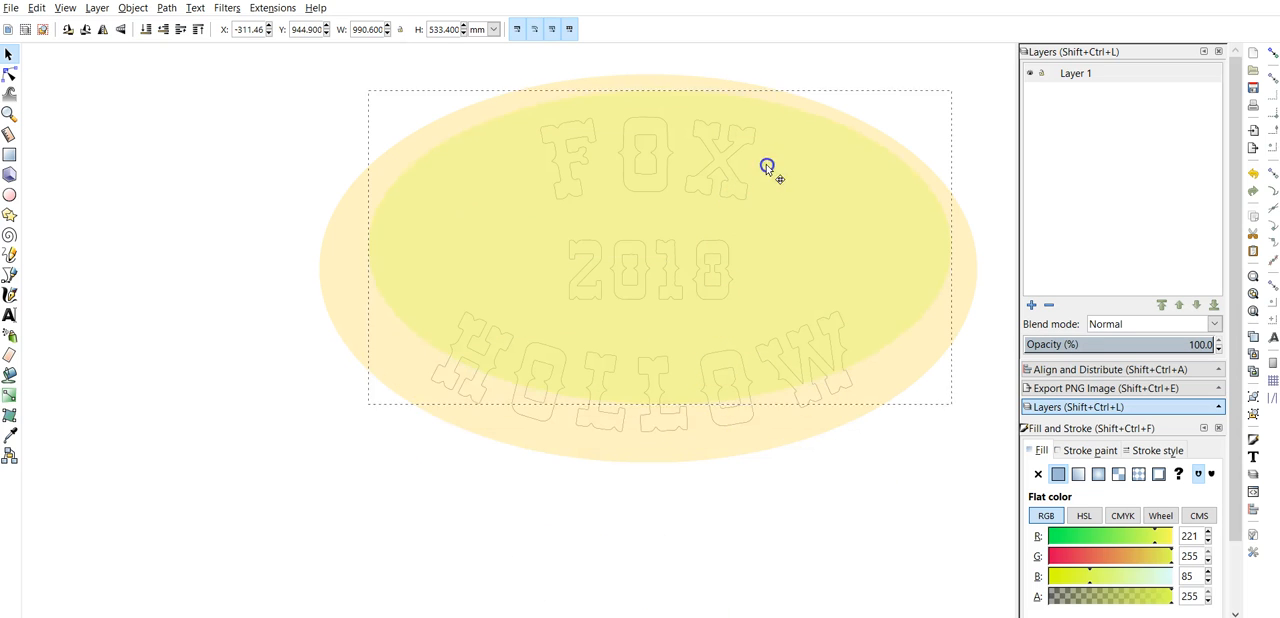
Drag the yellow inner oval back to the centre of the cream oval and select it.
drag(768, 168, 536, 418)
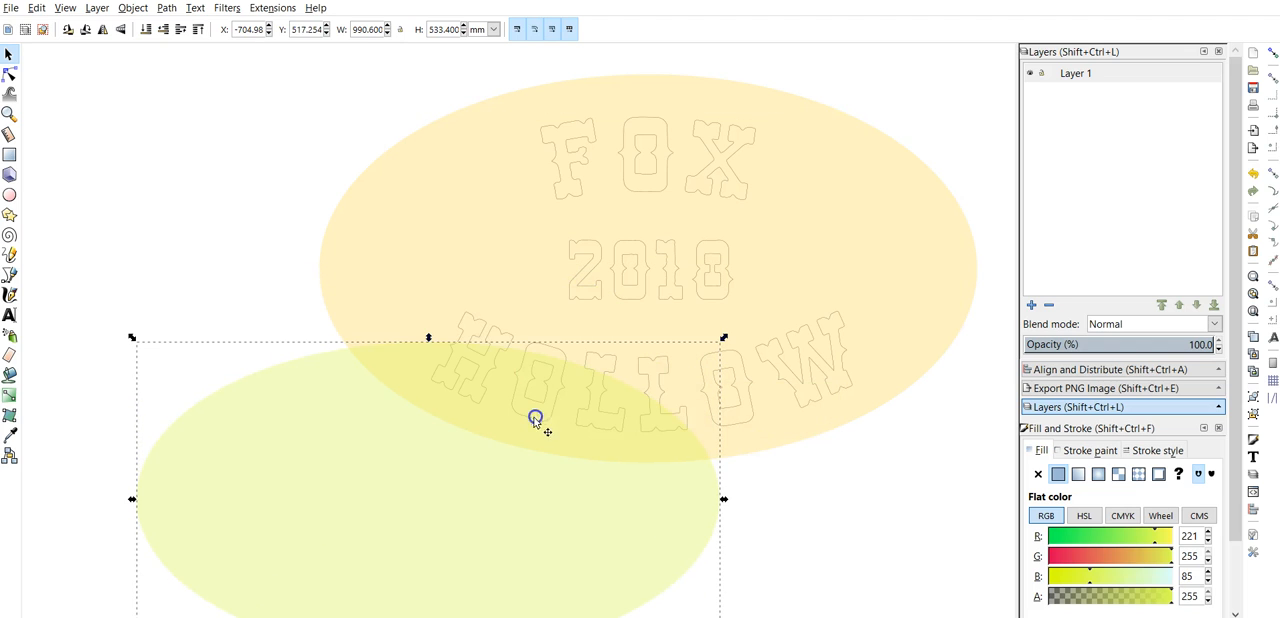
mouse_move(718, 440)
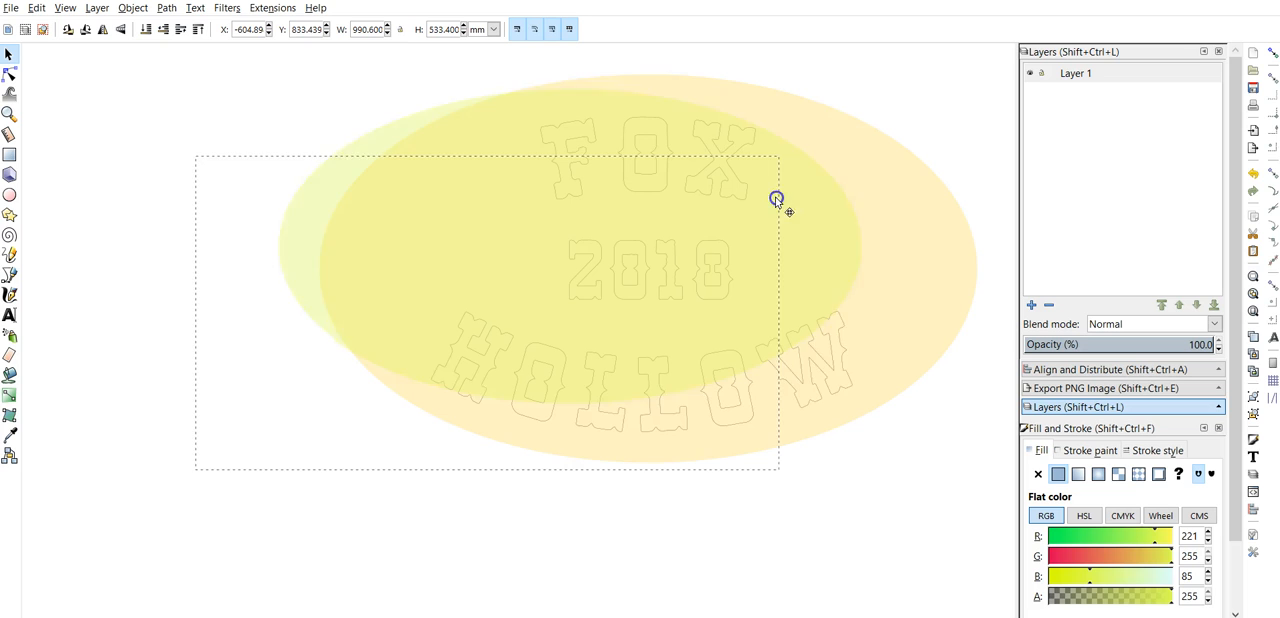
drag(776, 198, 836, 228)
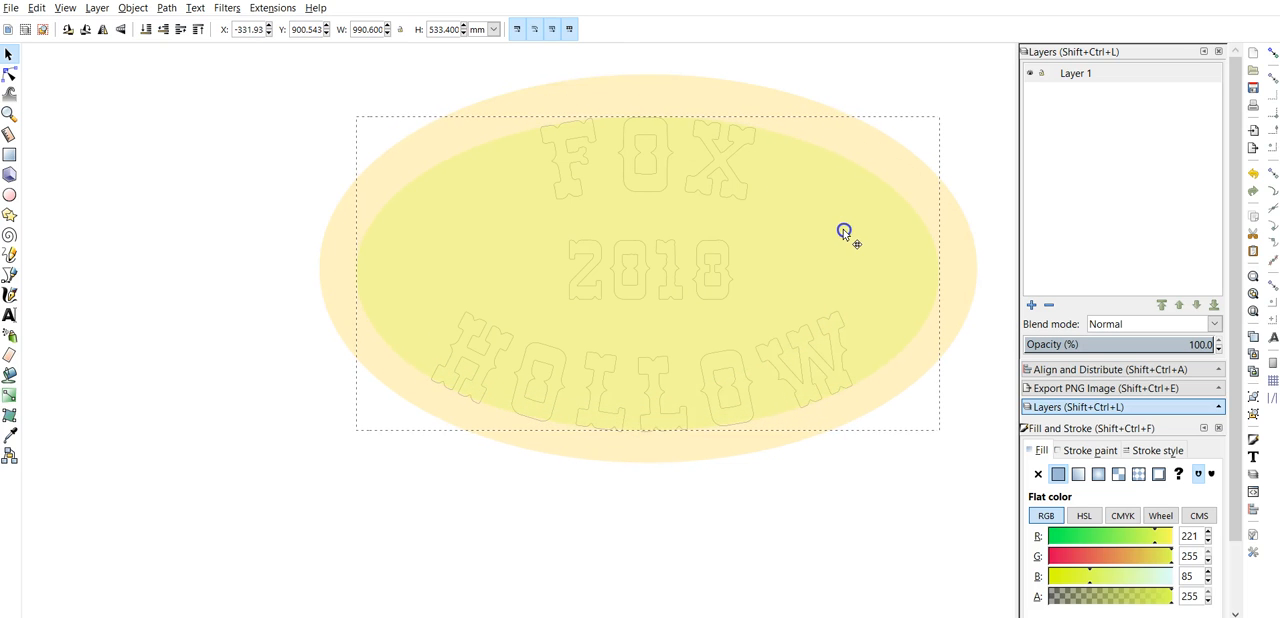
click(844, 230)
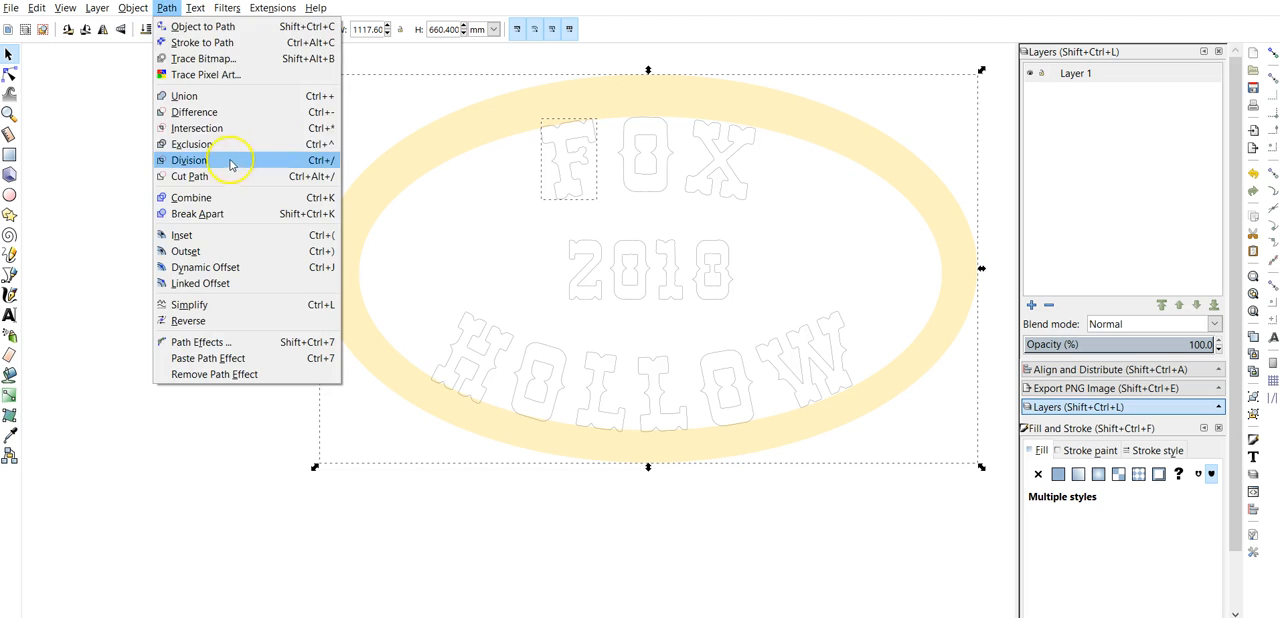
Apply Path > Division so the letter F fuses into the ring's top edge.
click(188, 160)
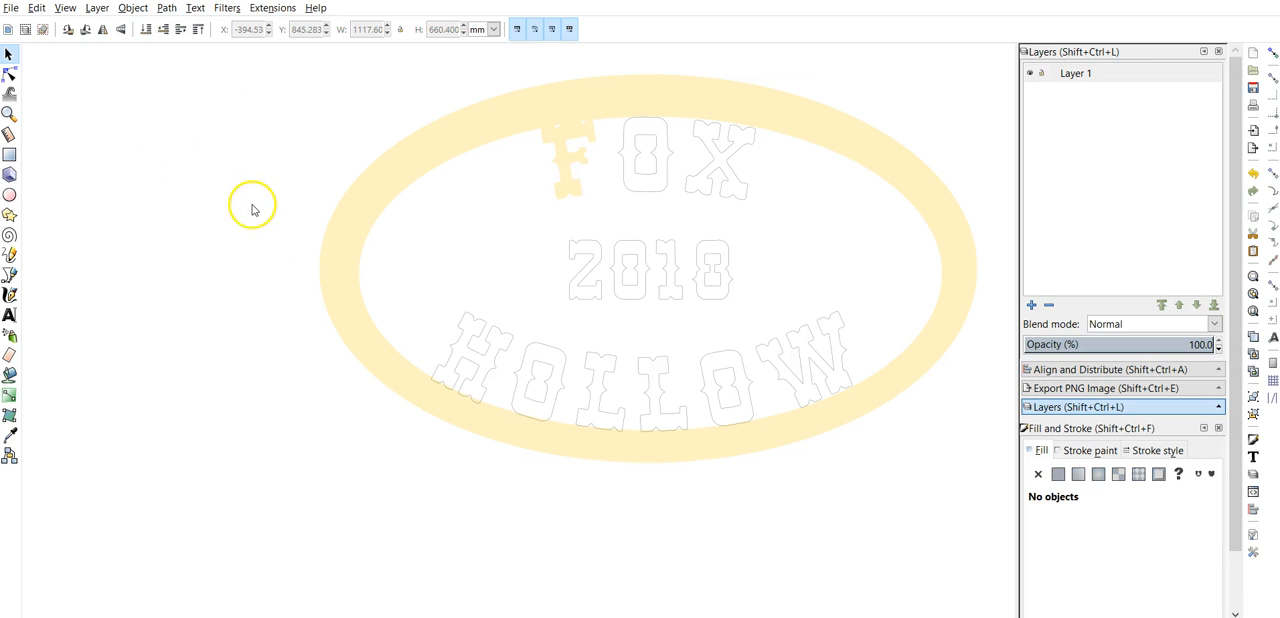